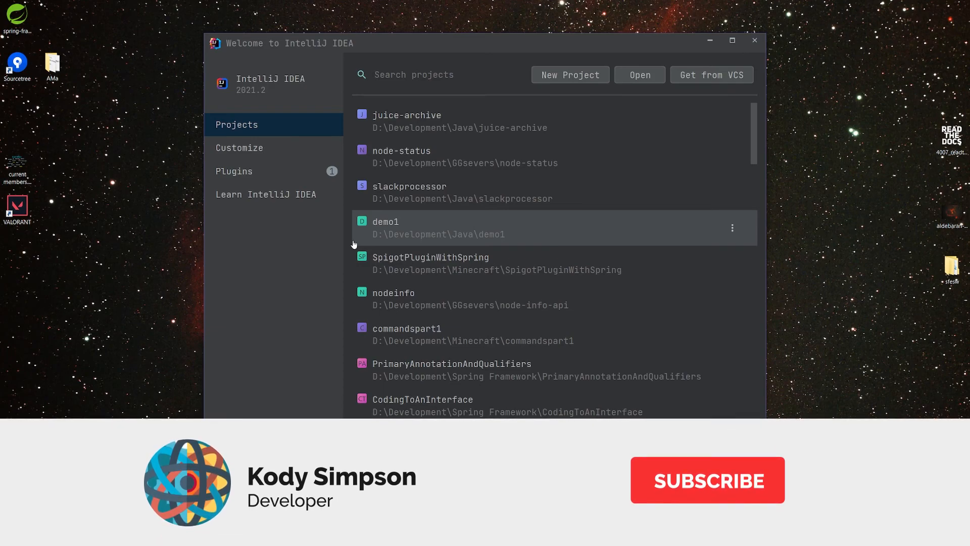
# Start a New Project from the welcome screen and choose the Spring Initializr generator.
pyautogui.click(707, 480)
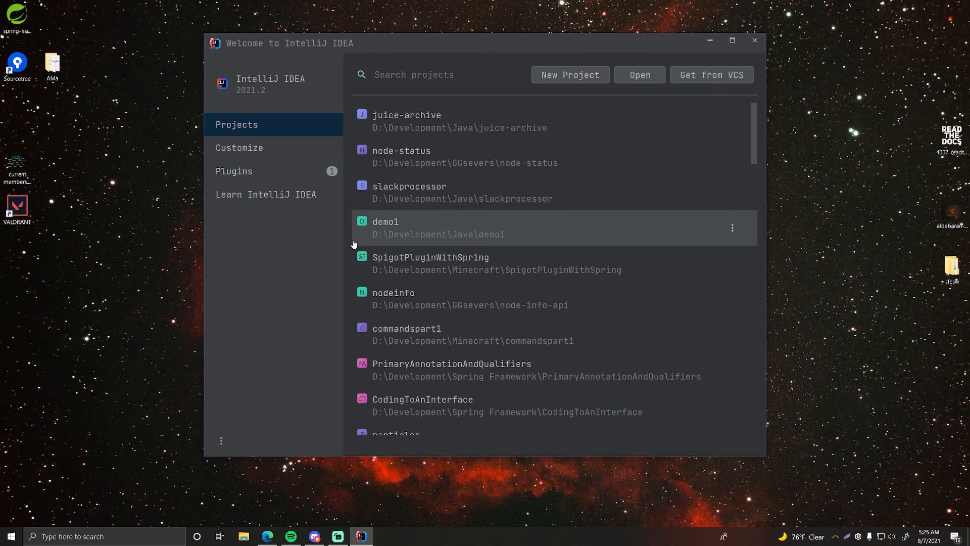
pyautogui.moveTo(271, 81)
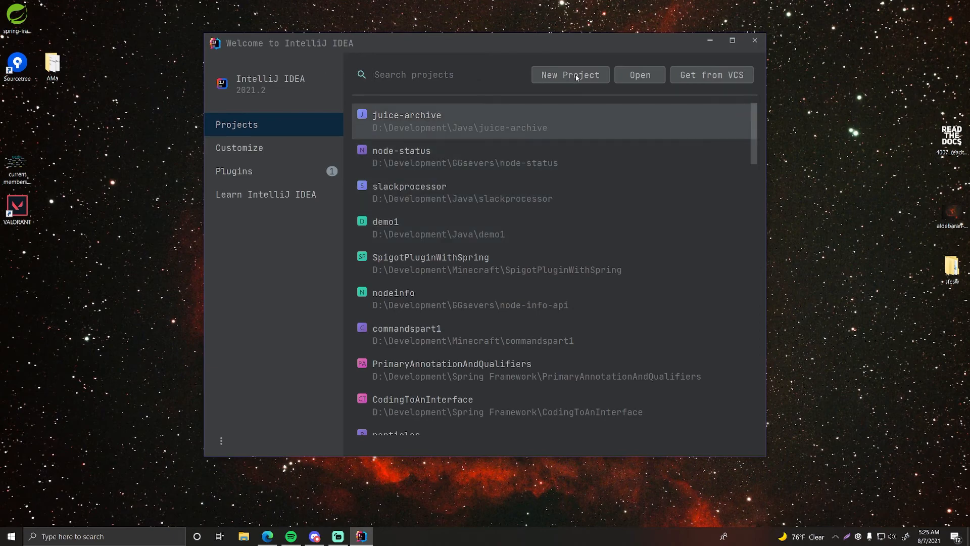
pyautogui.moveTo(556, 85)
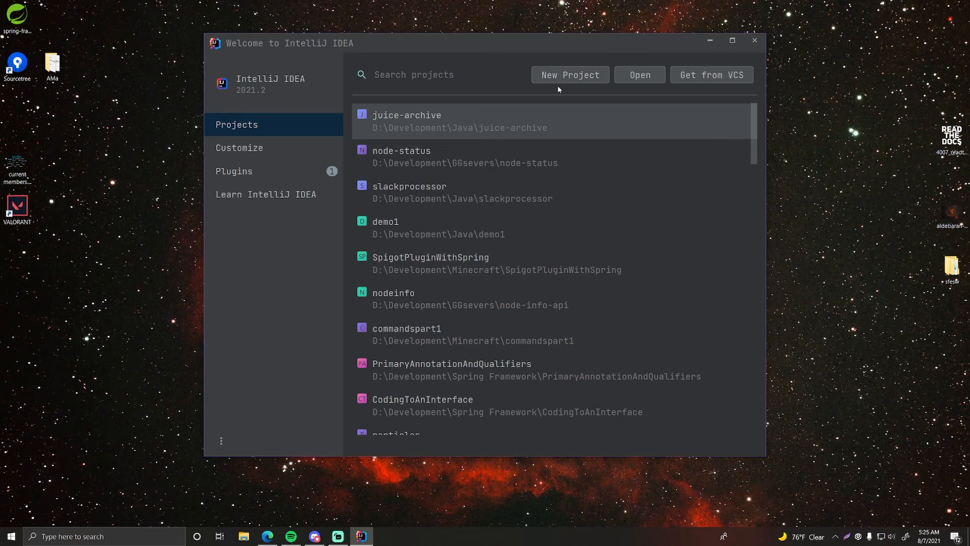
pyautogui.click(569, 75)
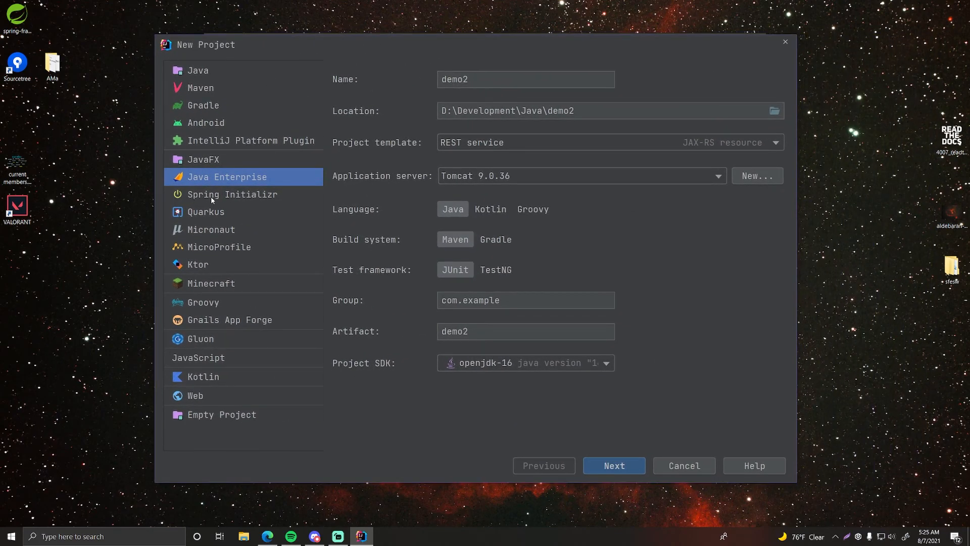
pyautogui.click(233, 194)
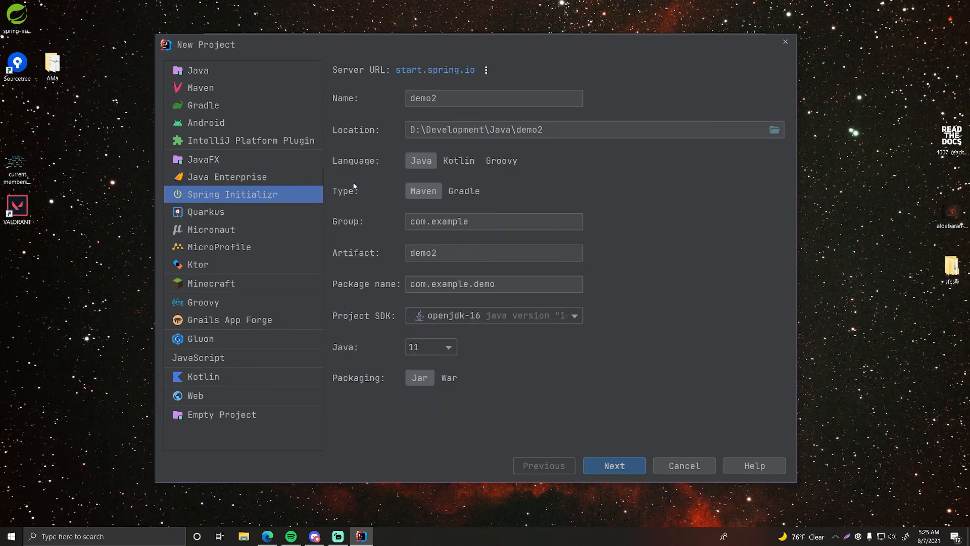
pyautogui.moveTo(263, 208)
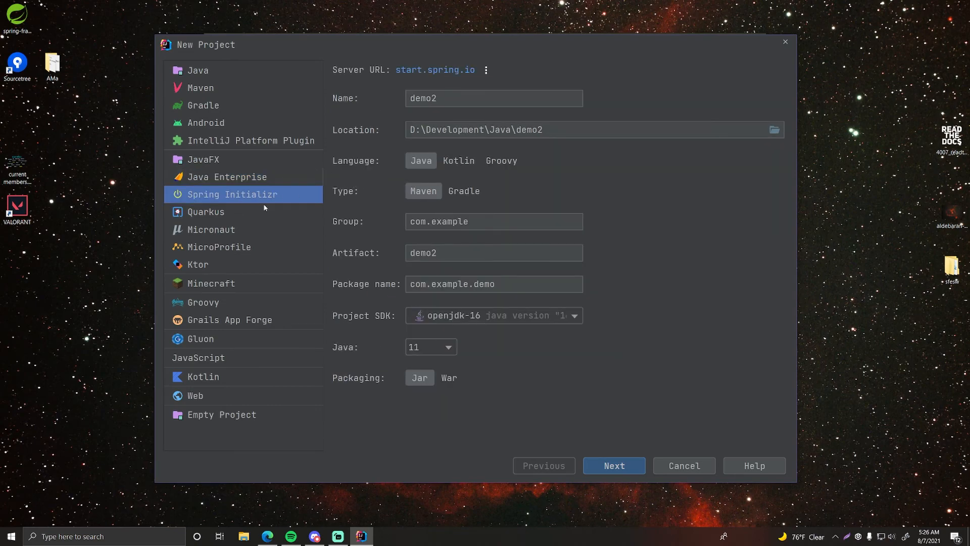
pyautogui.moveTo(357, 184)
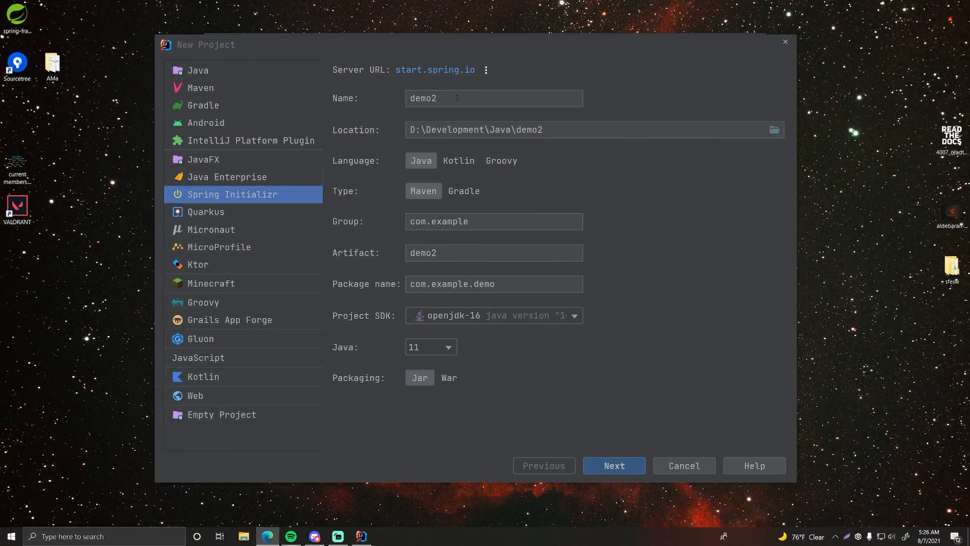
# Browse for the project location and select the Development > fullstack-musicarchive folder.
pyautogui.click(773, 130)
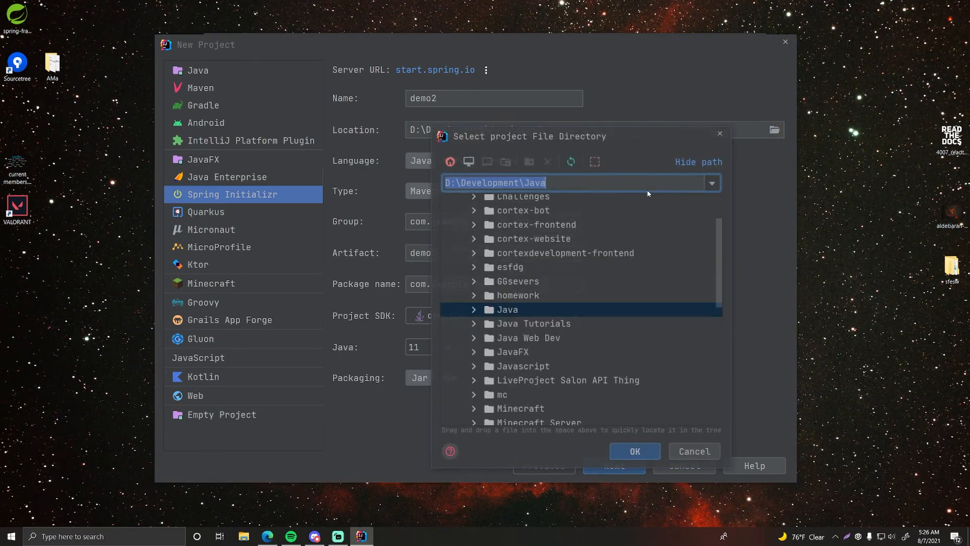
pyautogui.scroll(-3)
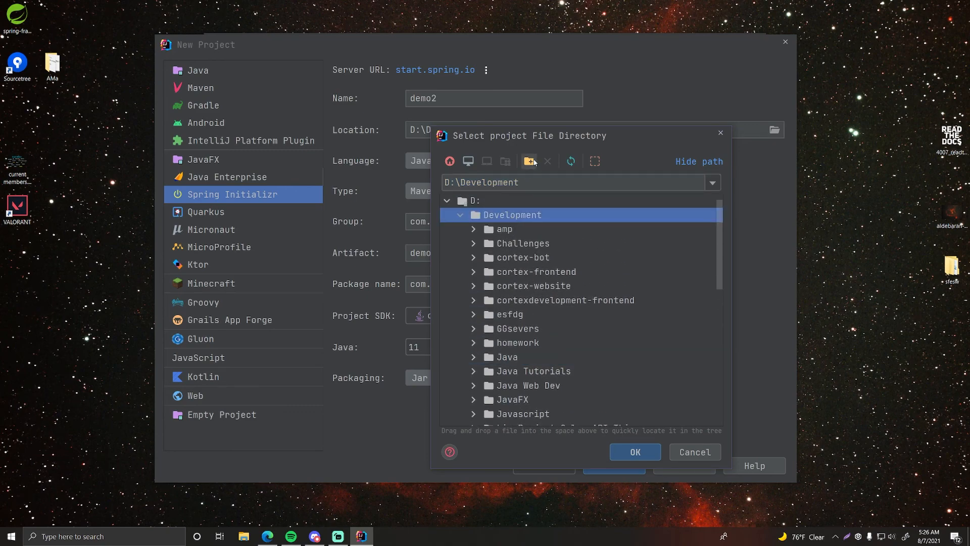
pyautogui.click(528, 162)
pyautogui.write('fullstack-musicarchive')
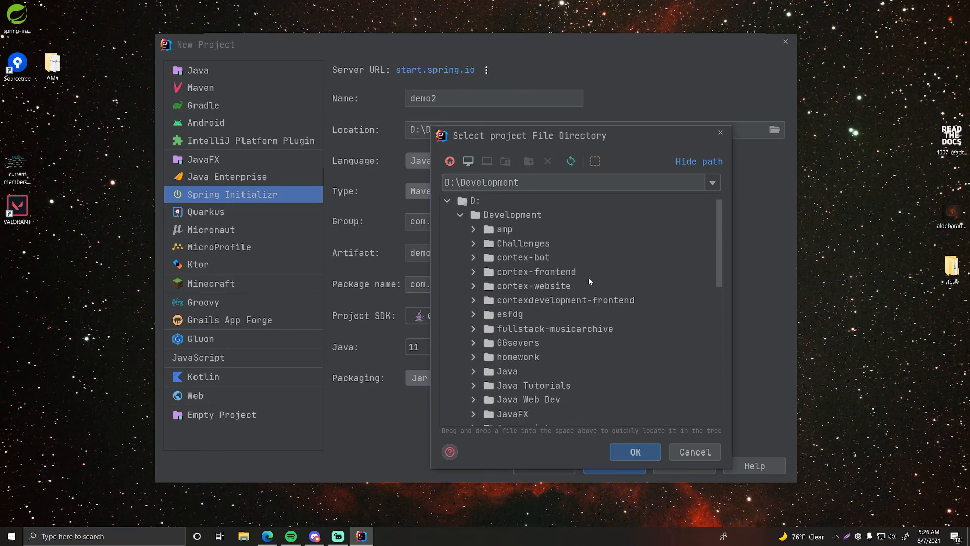
pyautogui.click(554, 328)
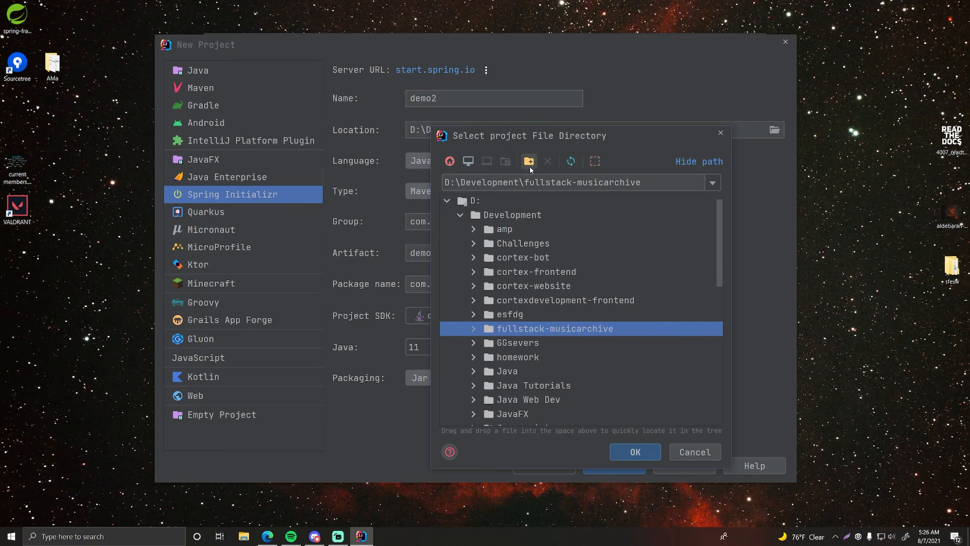
# Create a new folder named music-archive-backend inside fullstack-musicarchive.
pyautogui.click(527, 162)
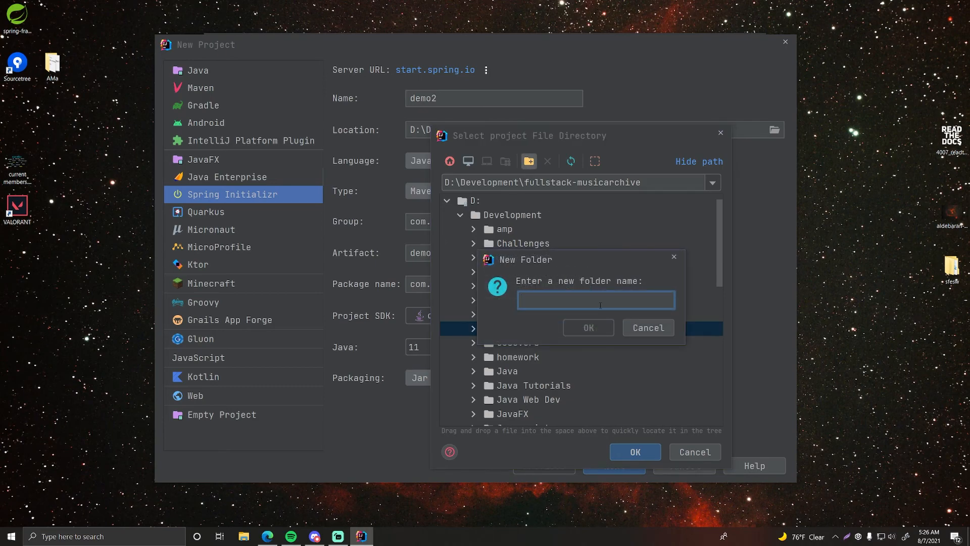
pyautogui.write('music-ar')
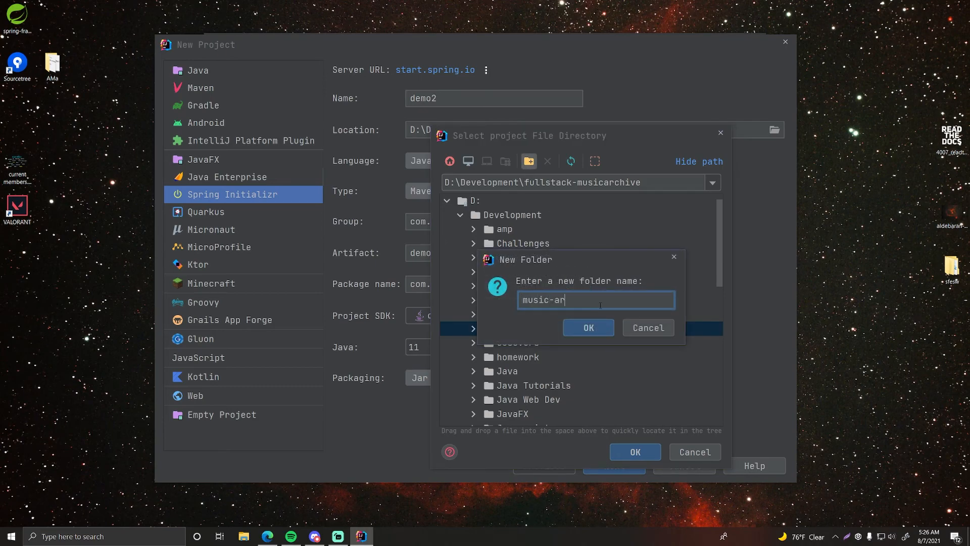
pyautogui.write('chive-ba')
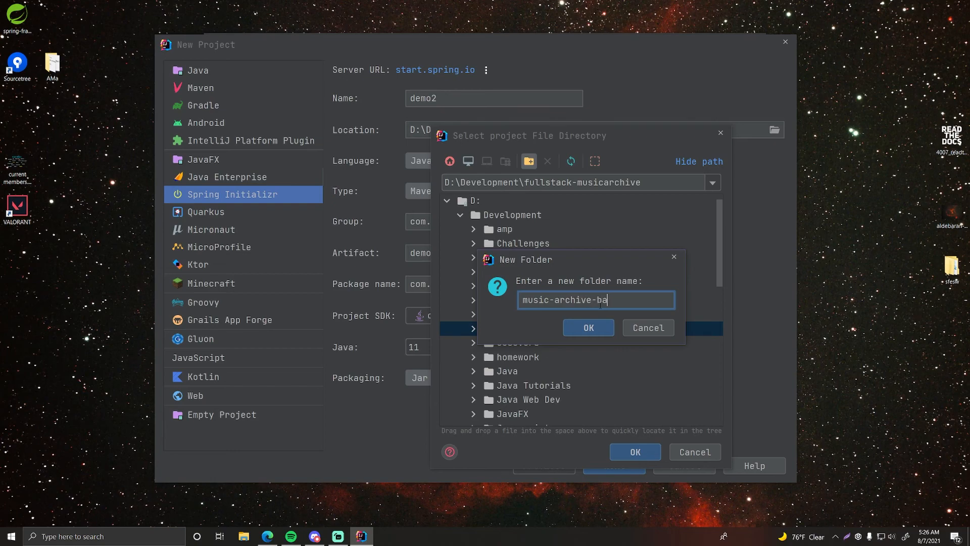
pyautogui.click(587, 328)
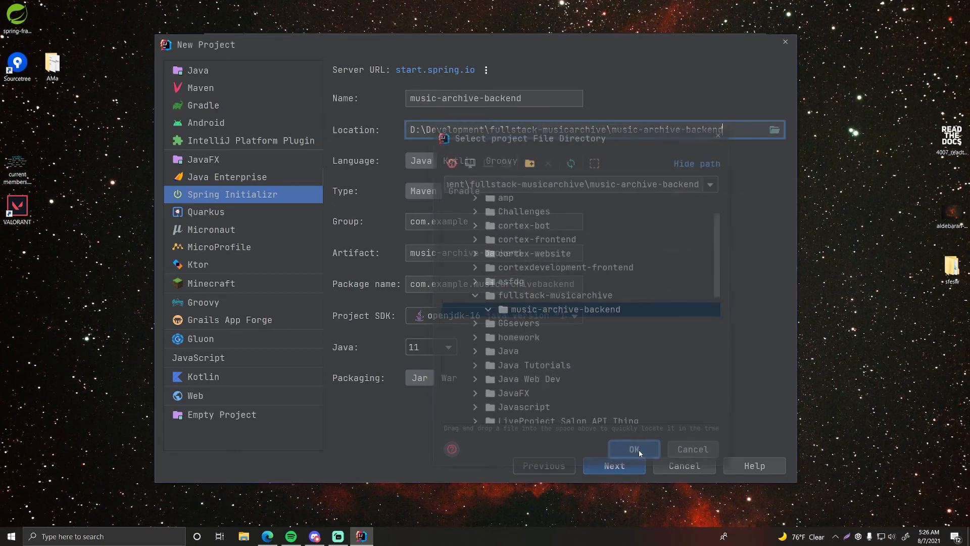
# Accept the new folder as location and set the group to me.kodysimpson.
pyautogui.click(633, 449)
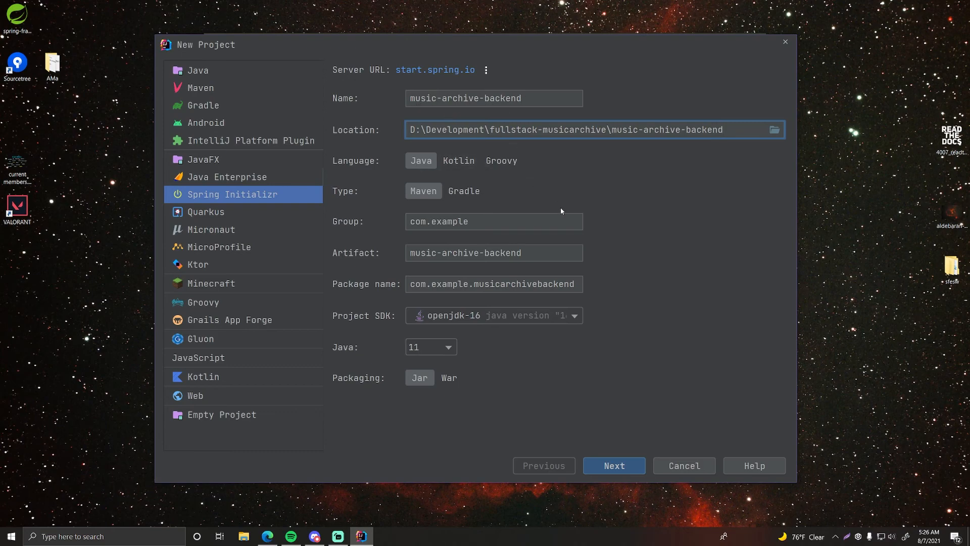
pyautogui.moveTo(464, 191)
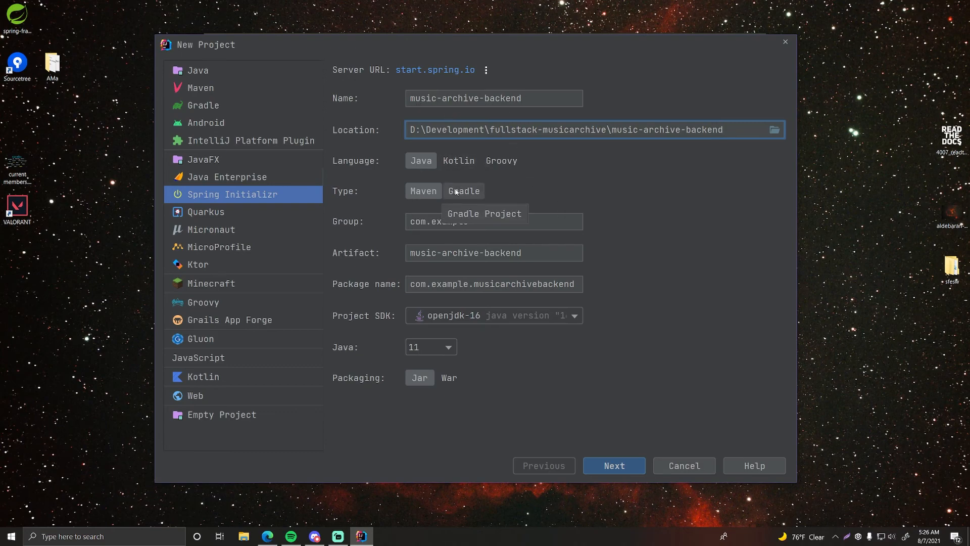
pyautogui.click(494, 221)
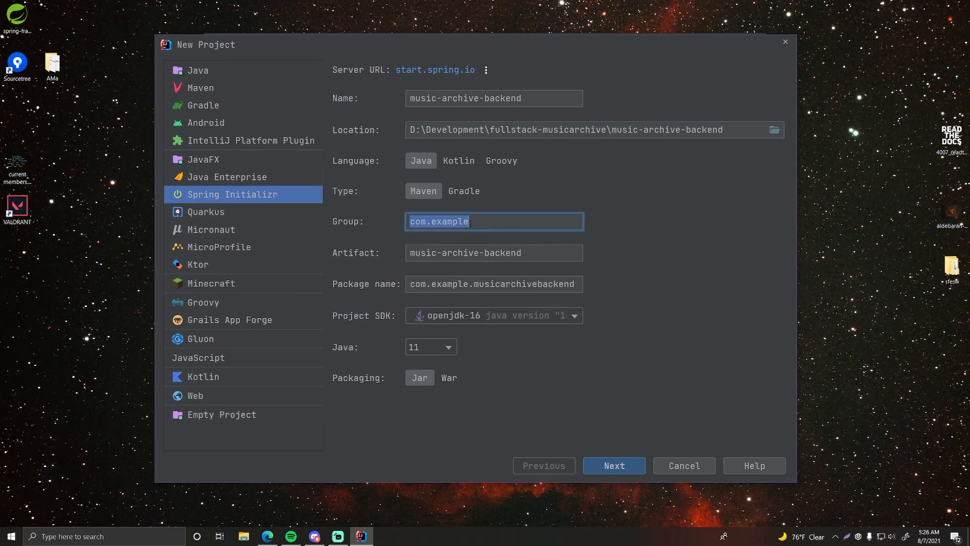
pyautogui.write('me.kodysim')
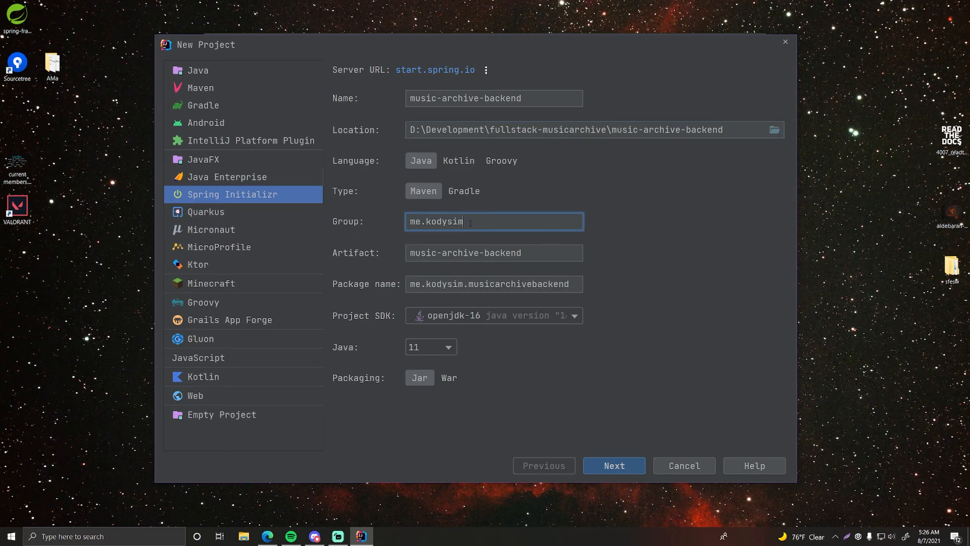
pyautogui.write('pson')
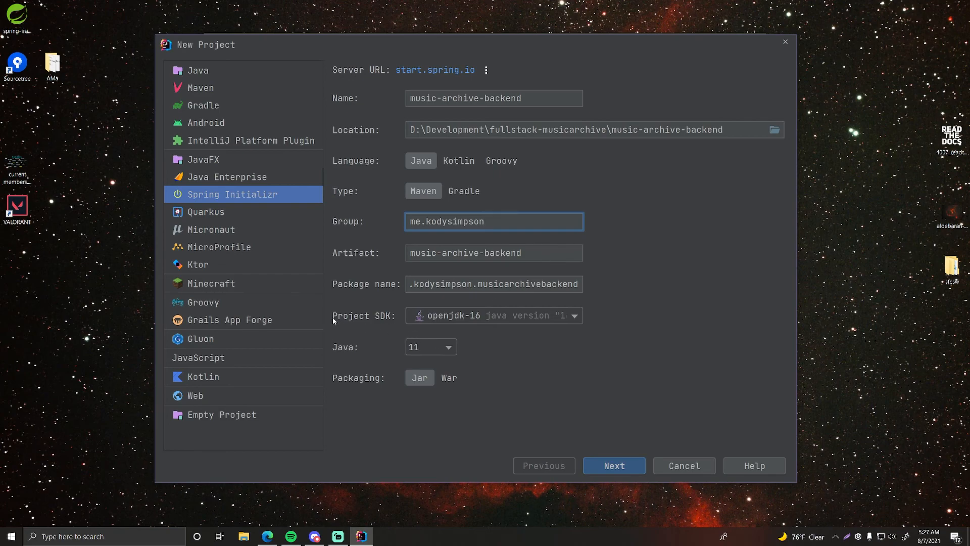
pyautogui.moveTo(443, 334)
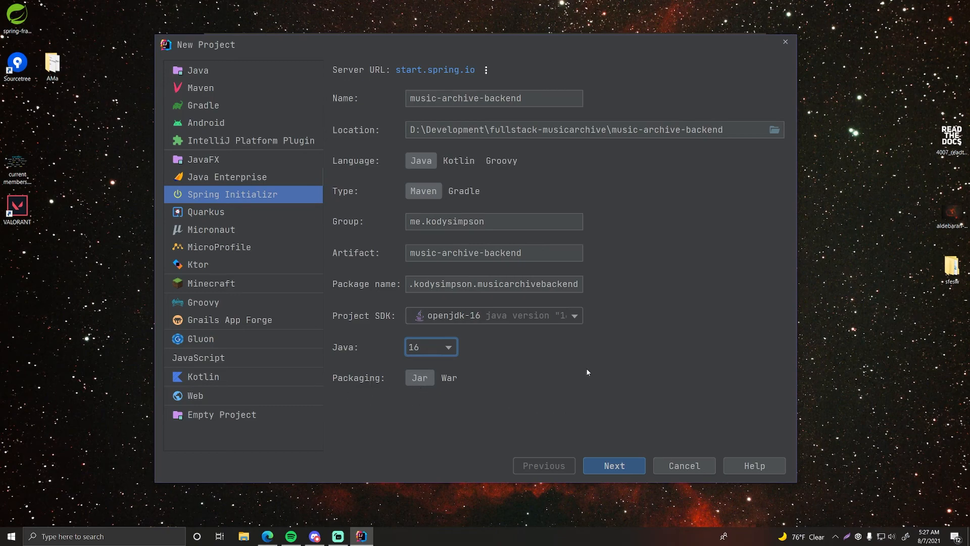
# Continue to the dependencies step and add Spring Data MongoDB from the NoSQL category.
pyautogui.click(612, 465)
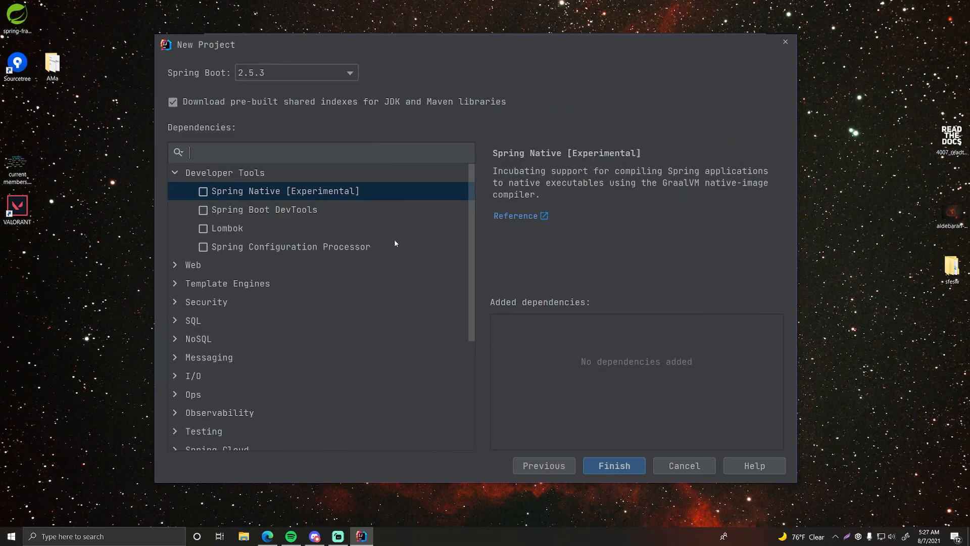
pyautogui.moveTo(275, 191)
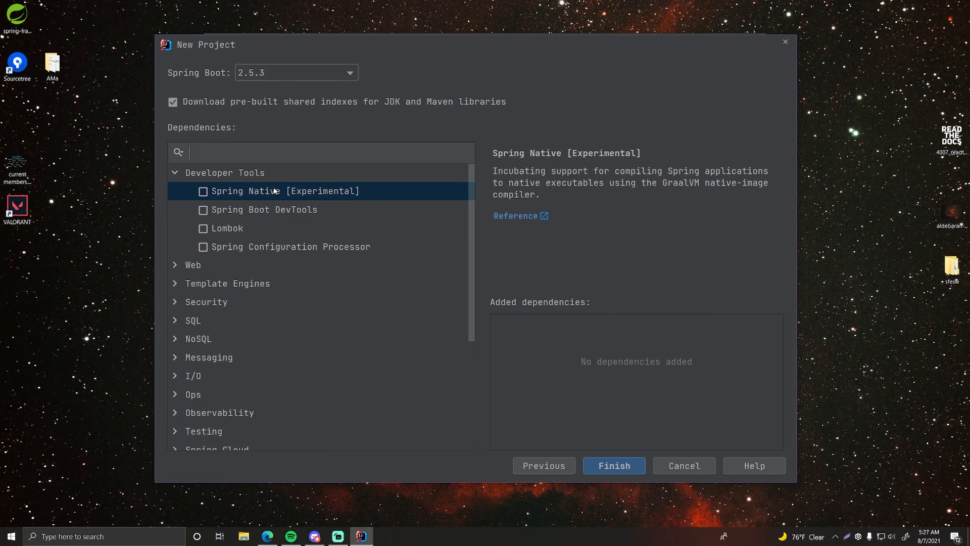
pyautogui.moveTo(286, 256)
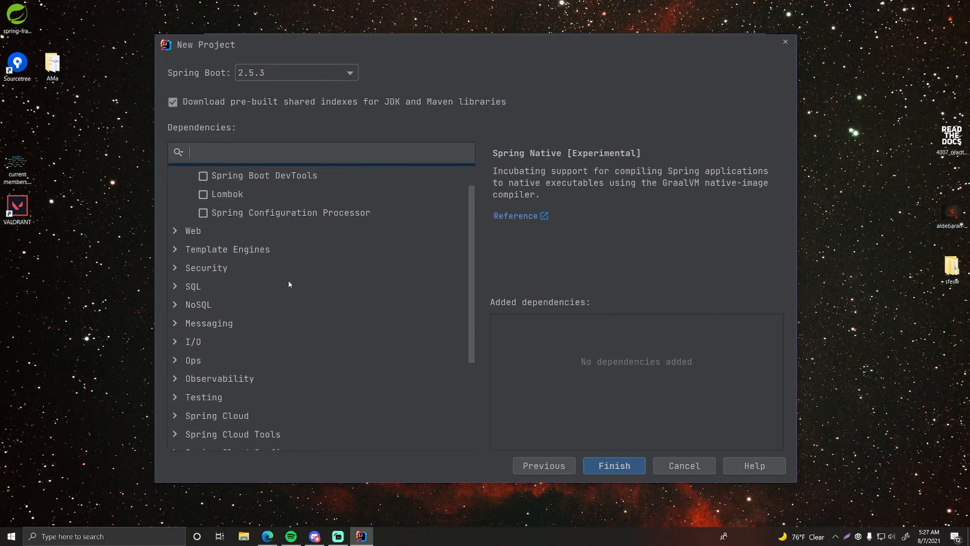
pyautogui.scroll(-3)
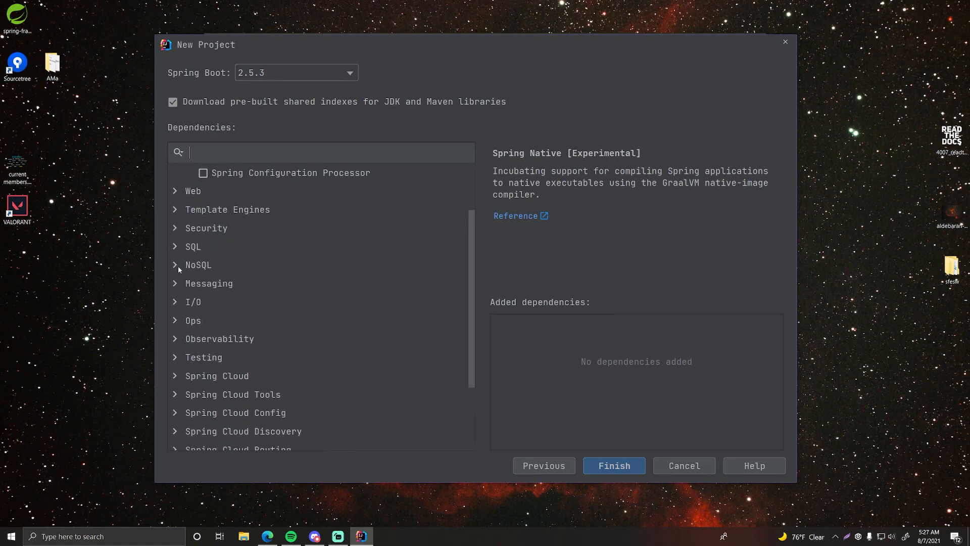
pyautogui.click(198, 265)
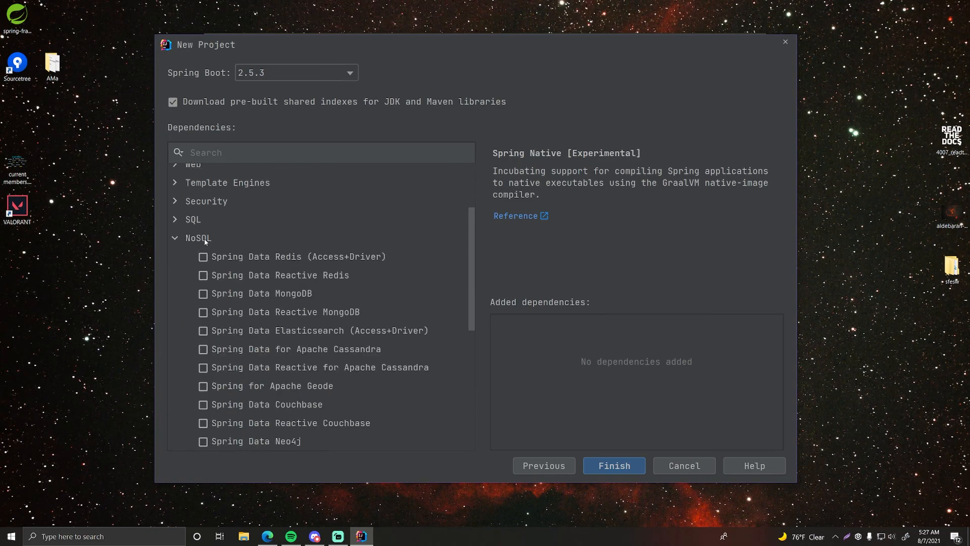
pyautogui.scroll(-3)
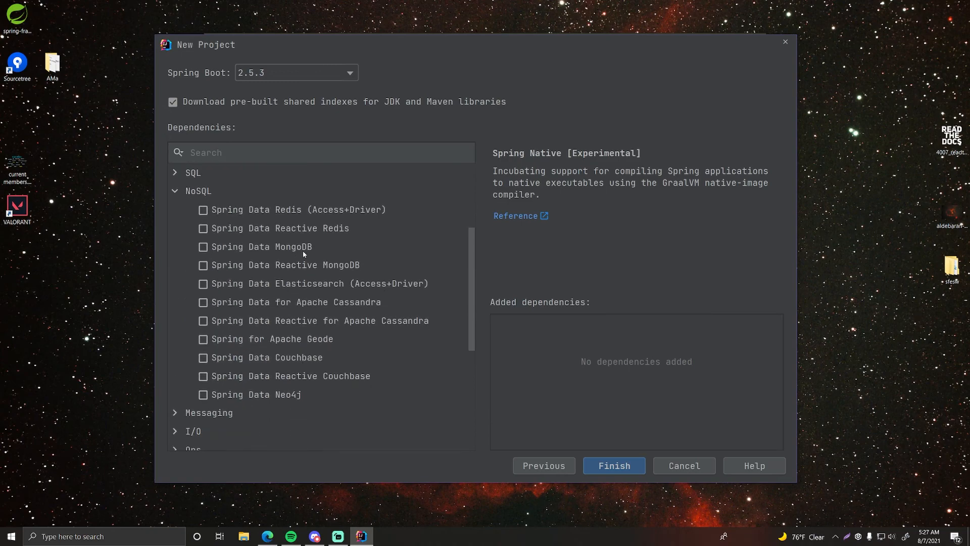
pyautogui.click(203, 246)
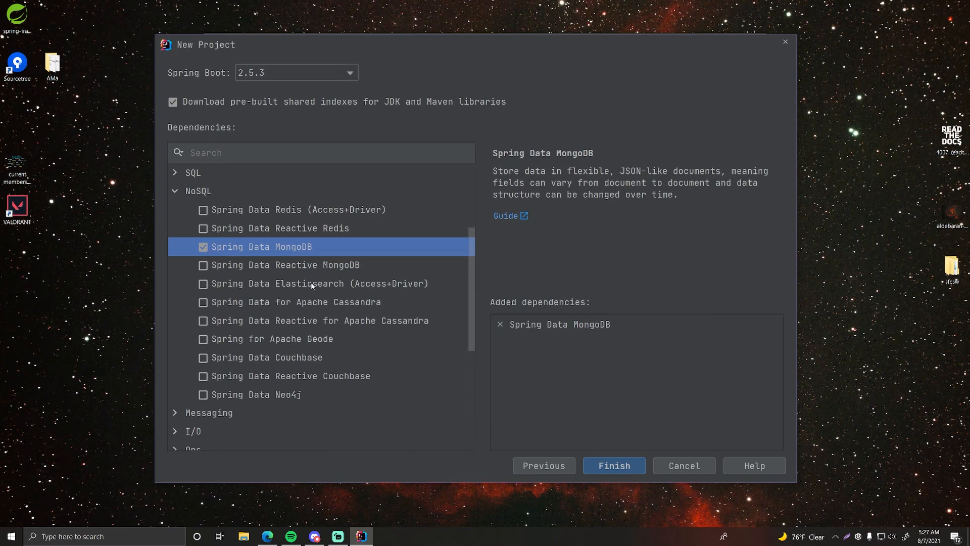
pyautogui.moveTo(312, 285)
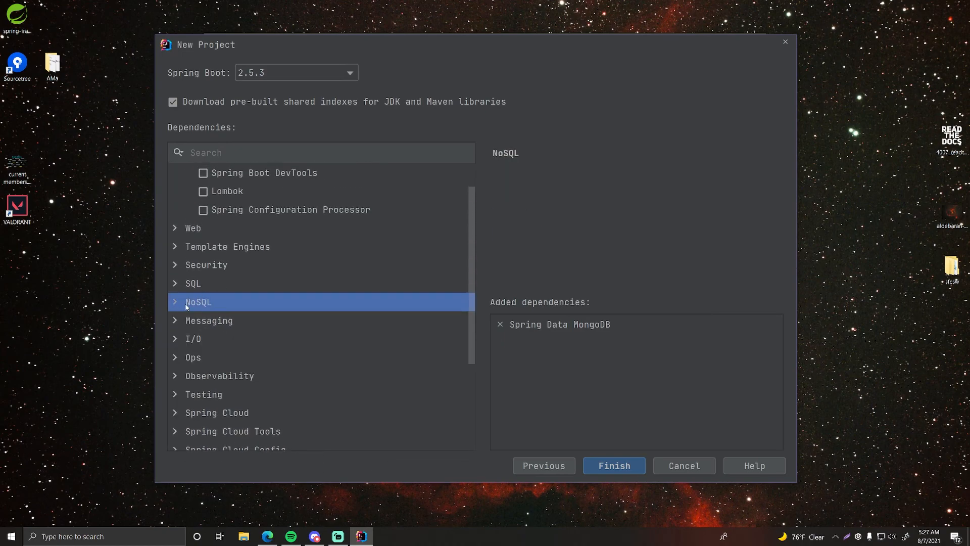
# Add Spring Web and Thymeleaf to the project dependencies.
pyautogui.click(198, 301)
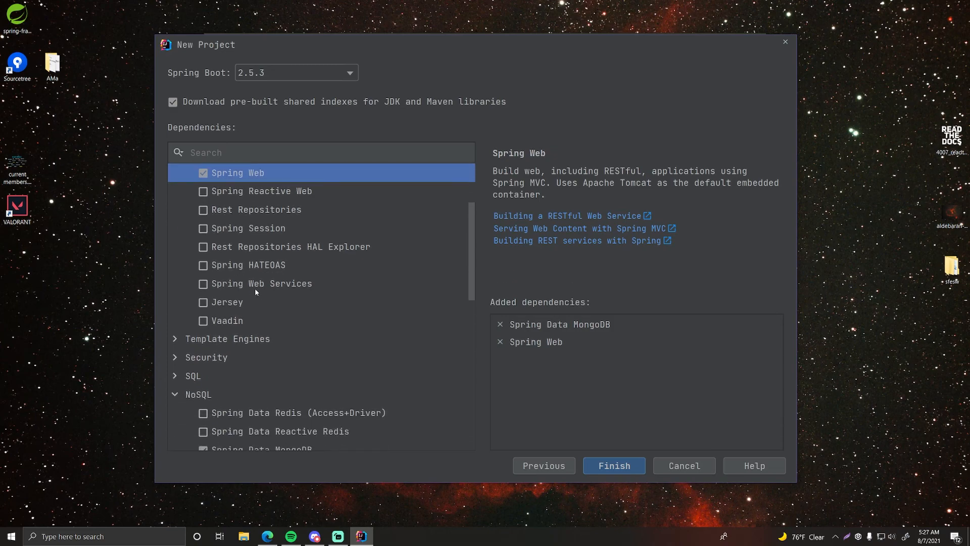
pyautogui.scroll(-3)
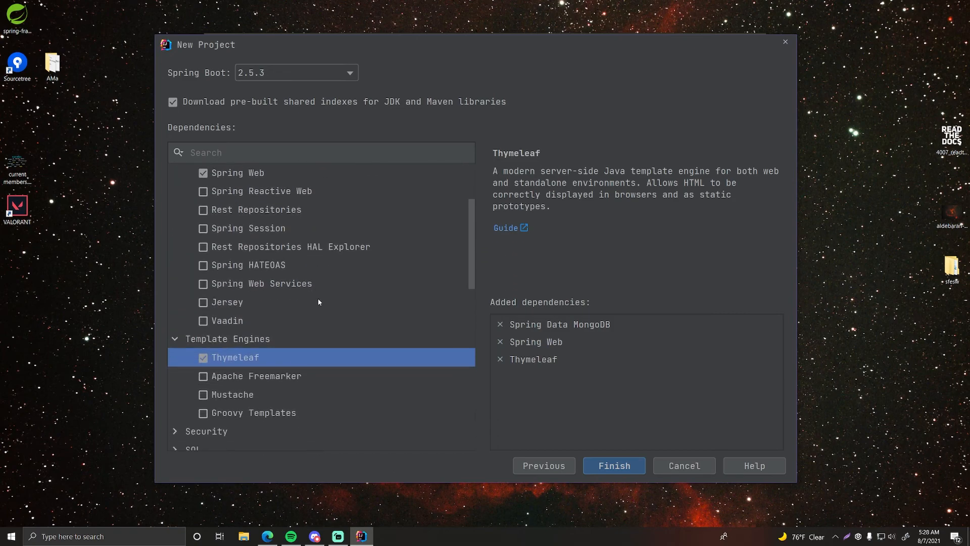
pyautogui.scroll(-3)
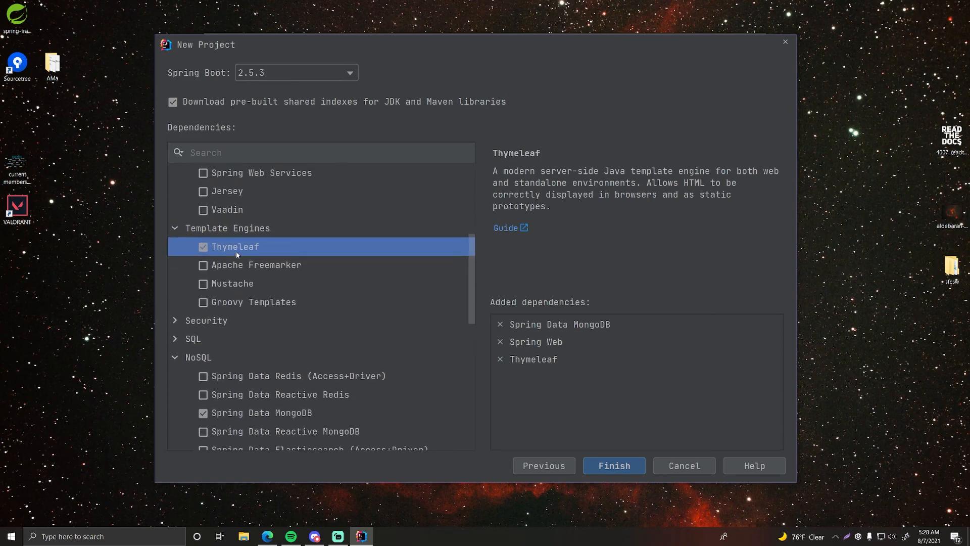
pyautogui.moveTo(321, 268)
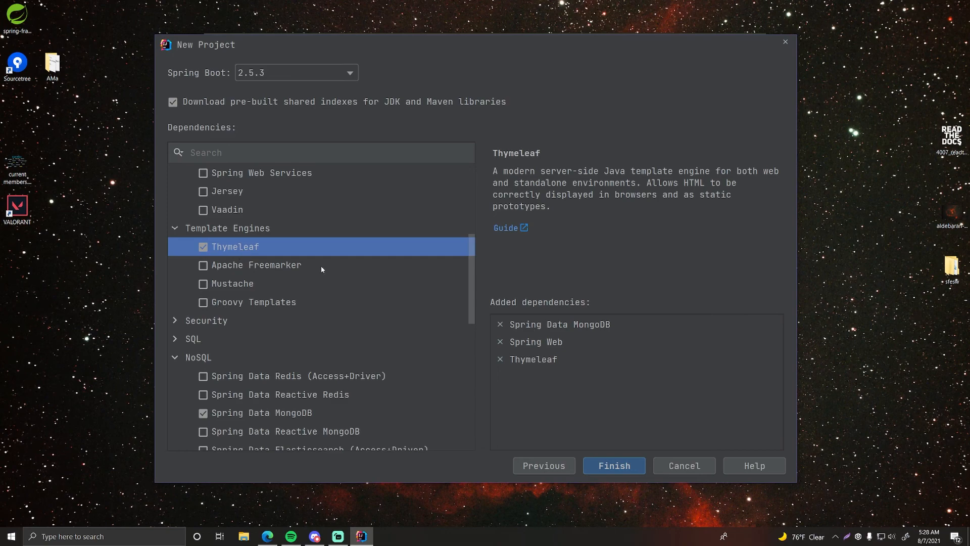
pyautogui.moveTo(248, 264)
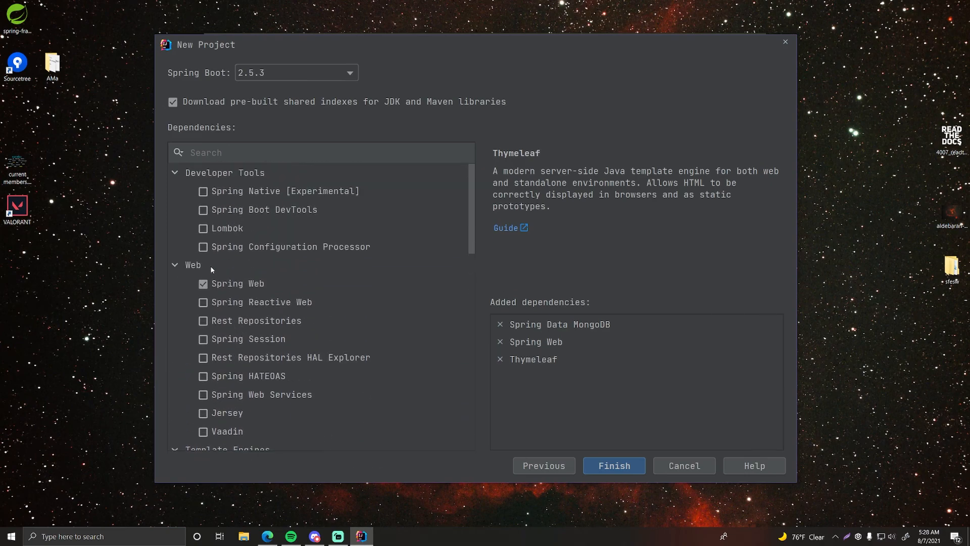
# Add Lombok under Developer Tools and review the four chosen dependencies.
pyautogui.click(203, 228)
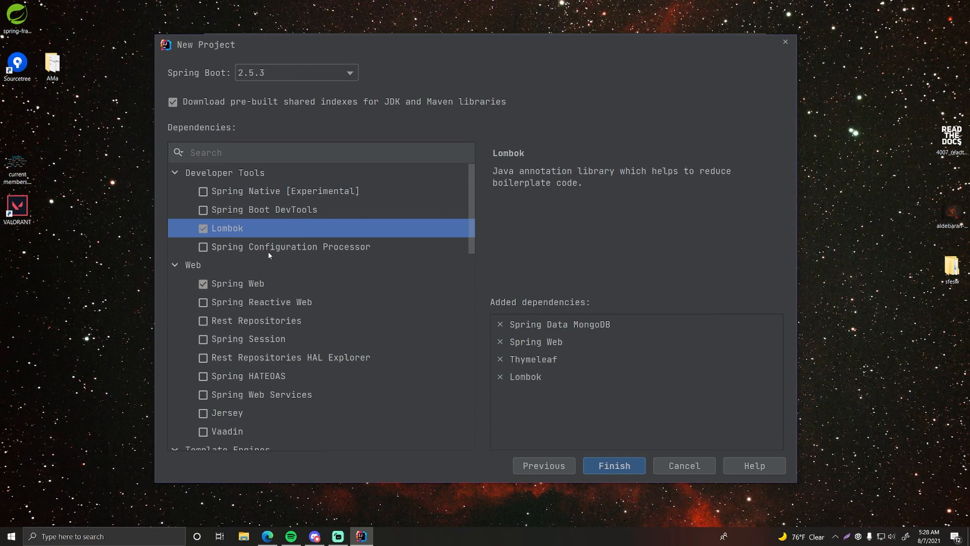
pyautogui.moveTo(280, 247)
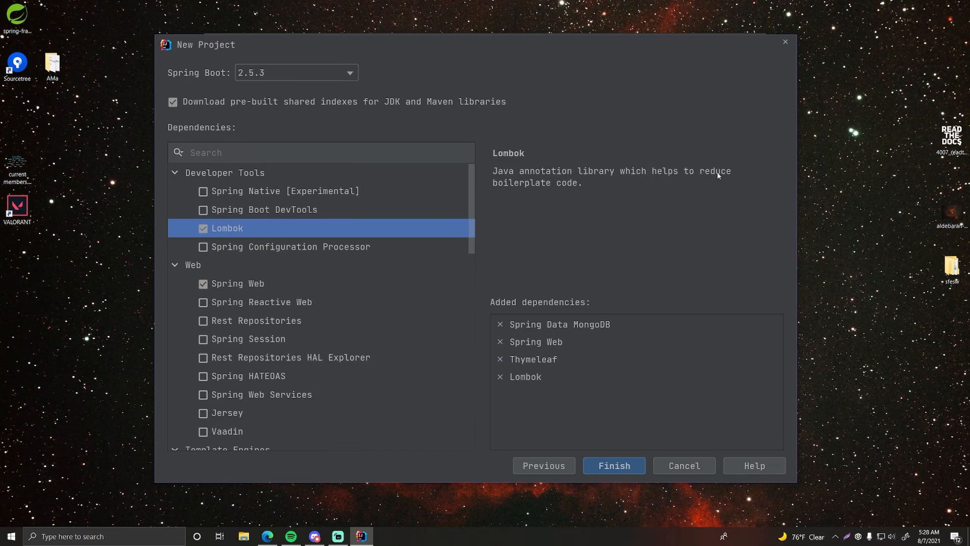
pyautogui.moveTo(363, 247)
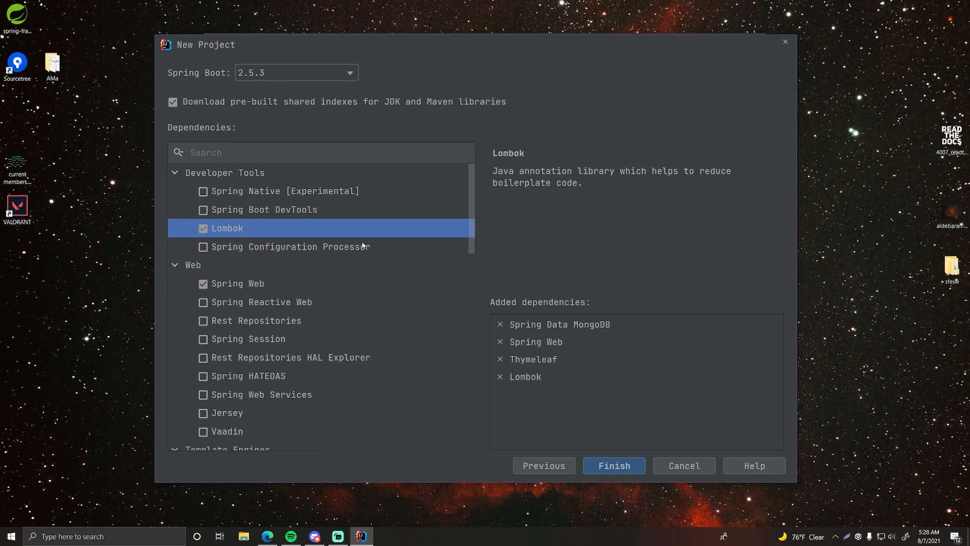
pyautogui.moveTo(255, 221)
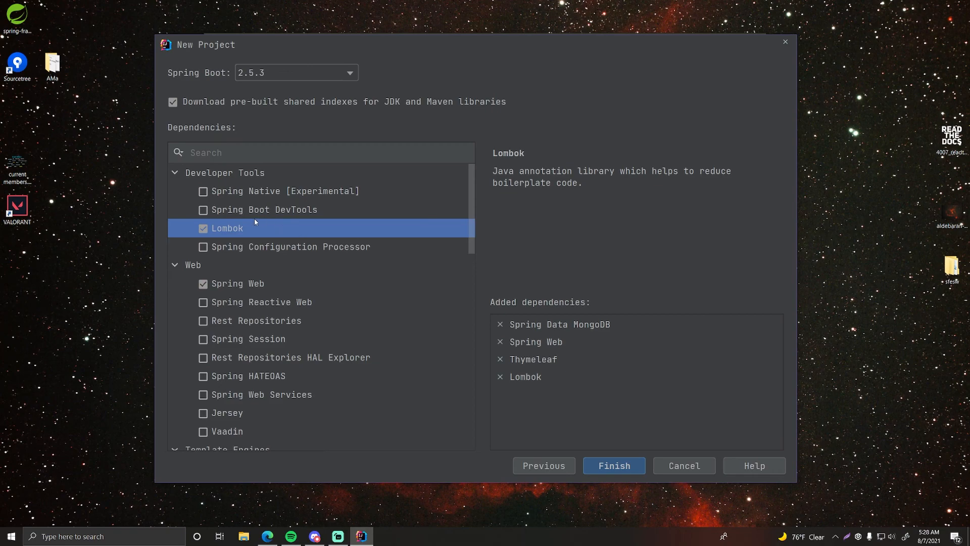
pyautogui.scroll(-3)
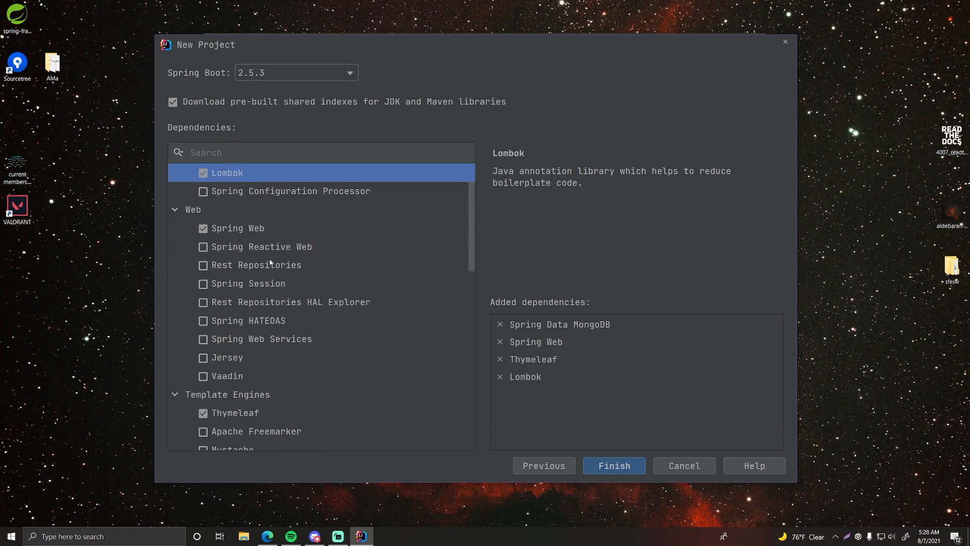
pyautogui.moveTo(246, 241)
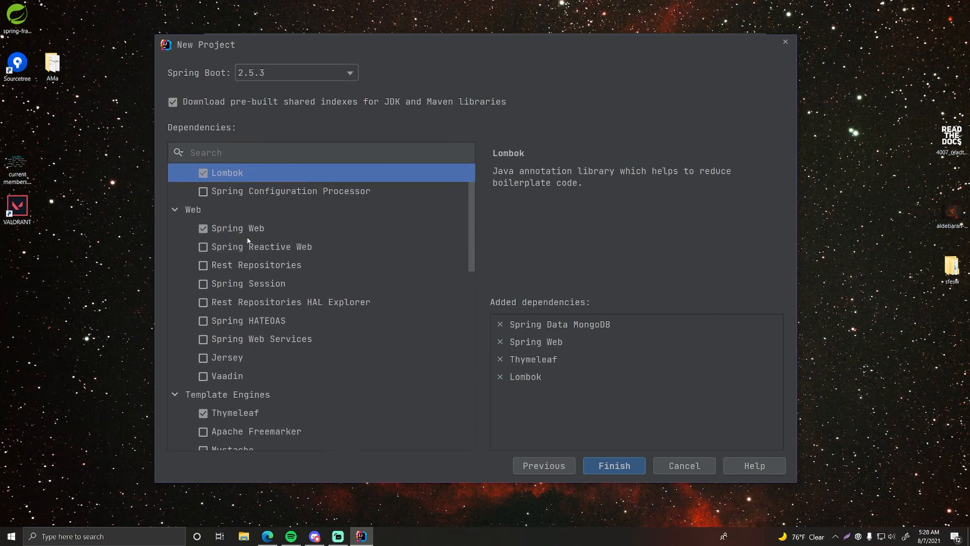
pyautogui.scroll(-3)
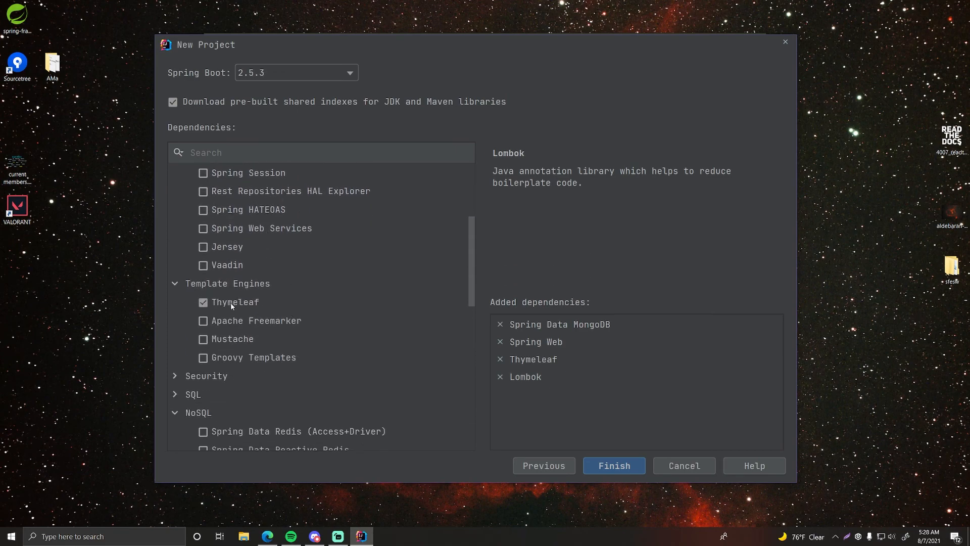
pyautogui.scroll(-3)
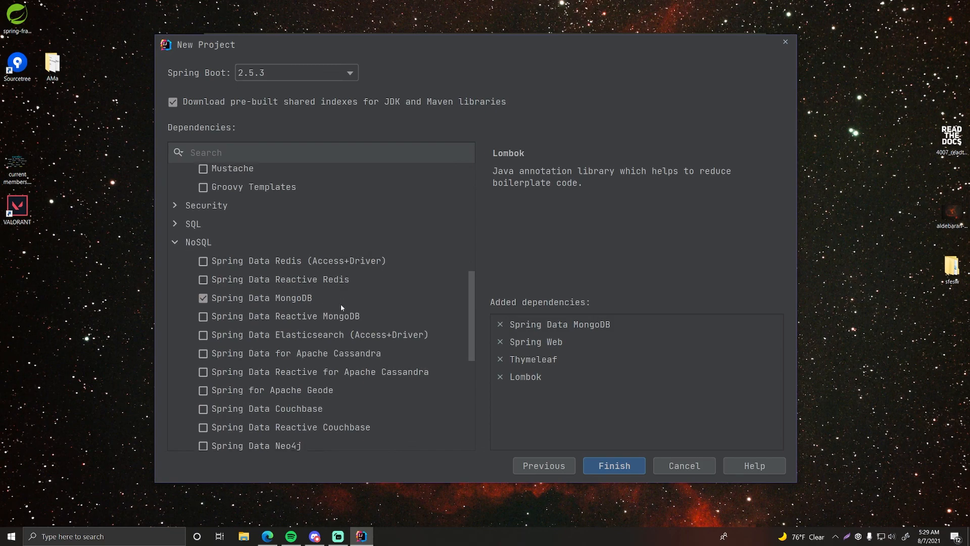
pyautogui.scroll(-3)
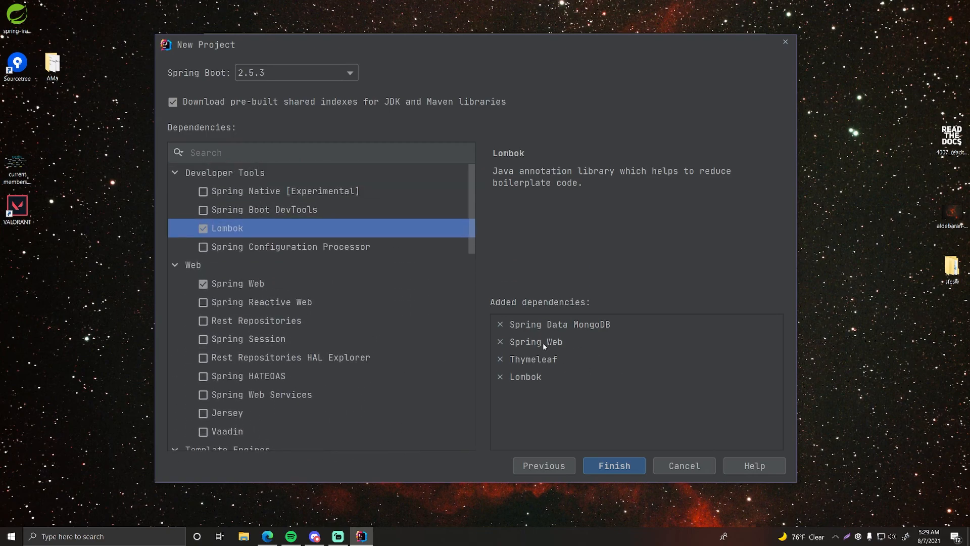
pyautogui.moveTo(353, 307)
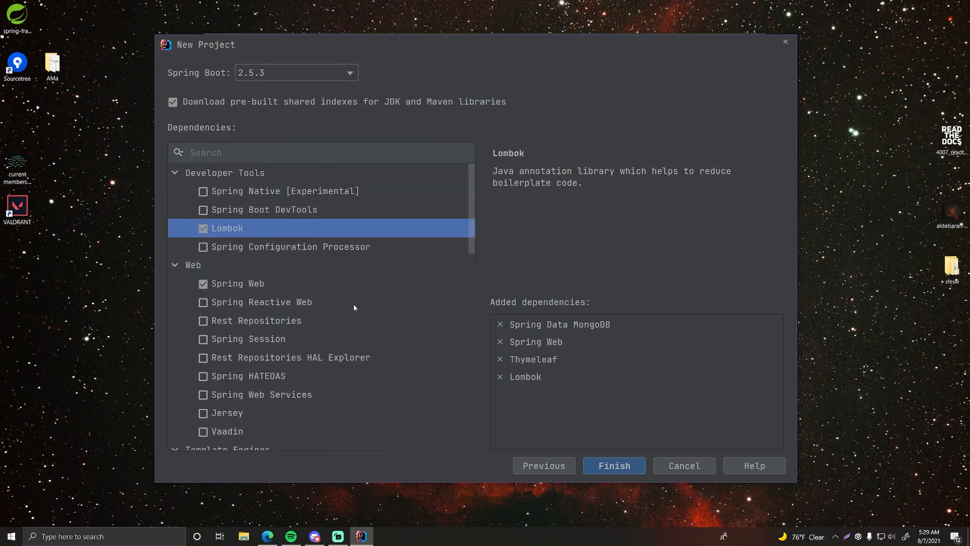
pyautogui.click(296, 73)
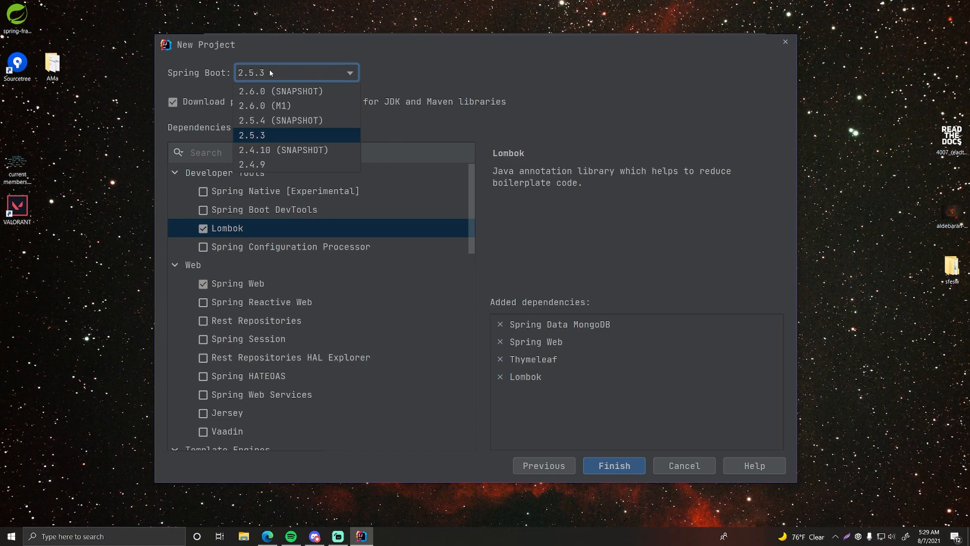
pyautogui.moveTo(254, 137)
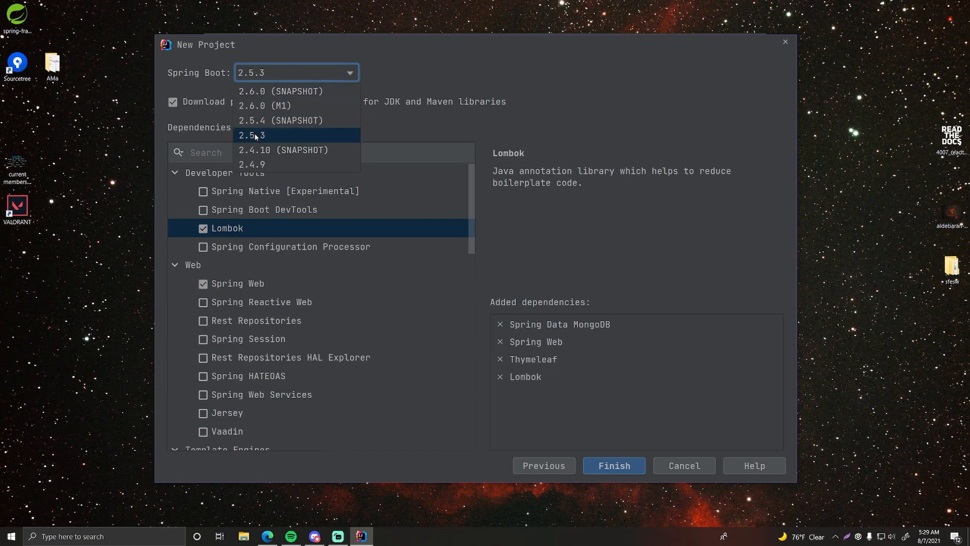
pyautogui.click(252, 135)
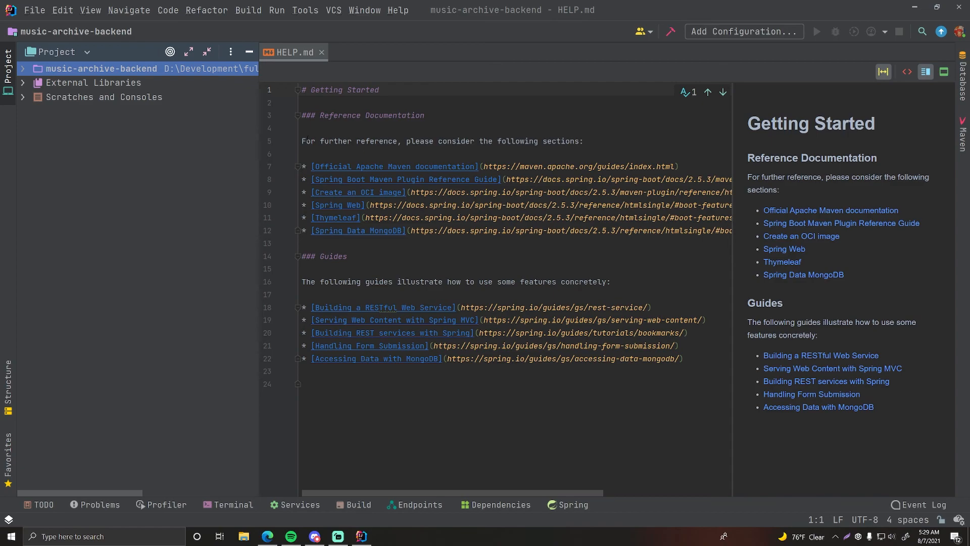
pyautogui.moveTo(290, 74)
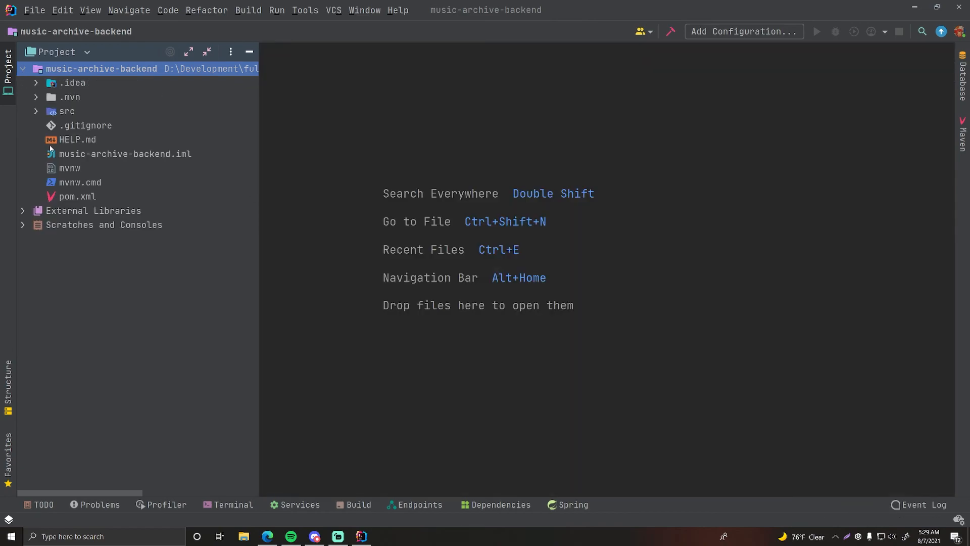
# Expand src > main to show MusicArchiveBackendApplication and the resources folder, narrowing the project tree.
pyautogui.click(67, 112)
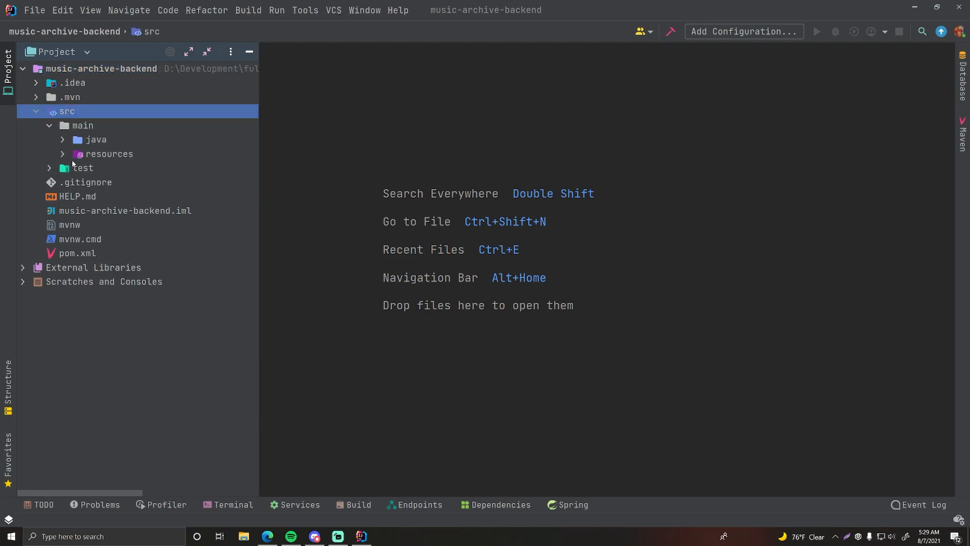
pyautogui.click(82, 125)
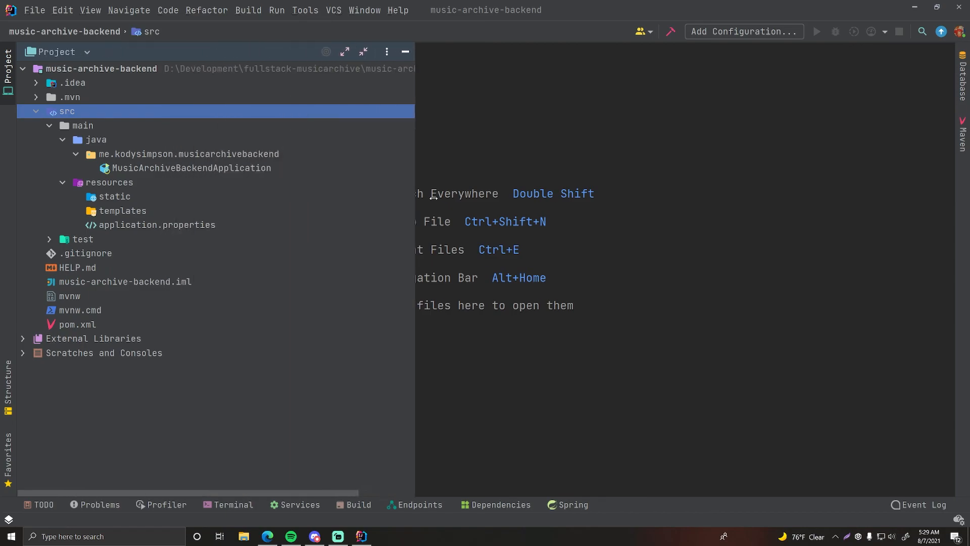
pyautogui.moveTo(414, 198); pyautogui.dragTo(329, 198)
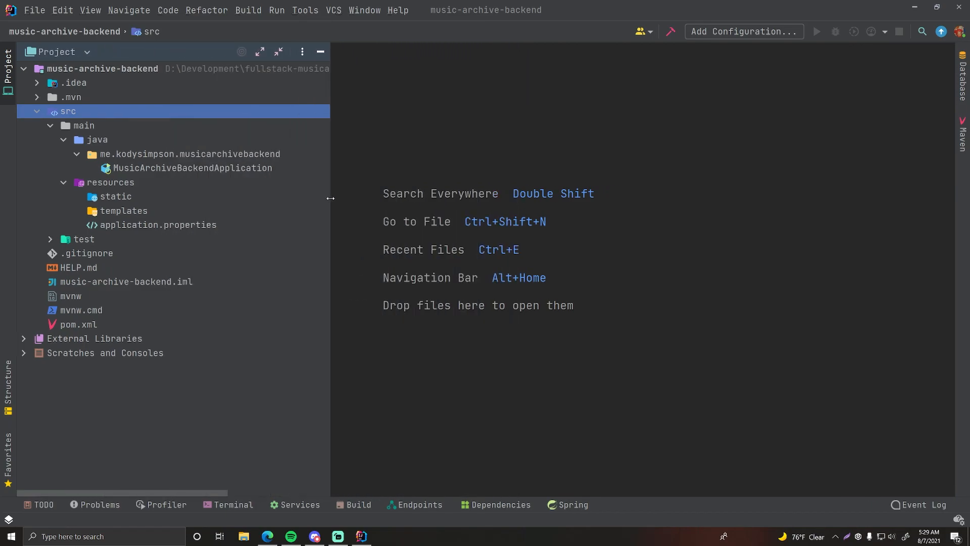
pyautogui.doubleClick(192, 168)
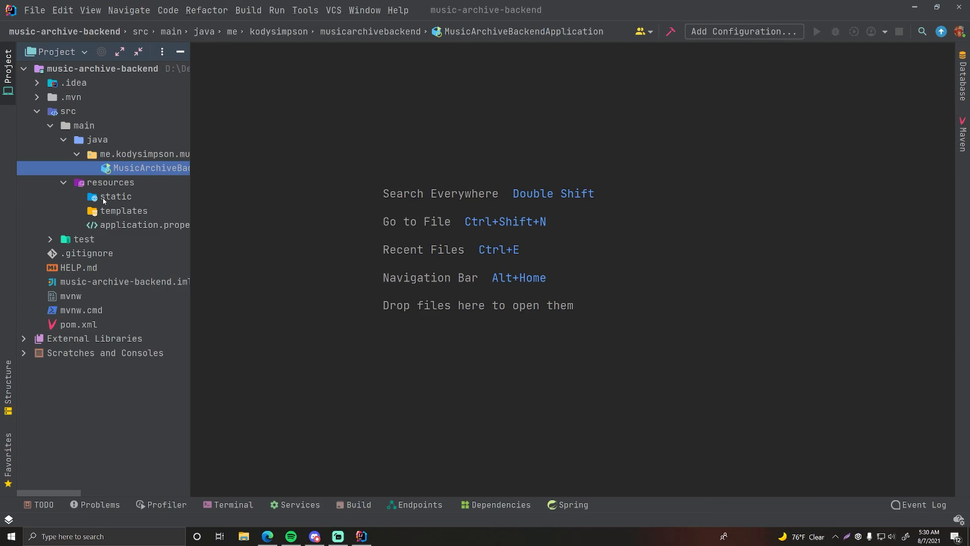
pyautogui.moveTo(297, 323)
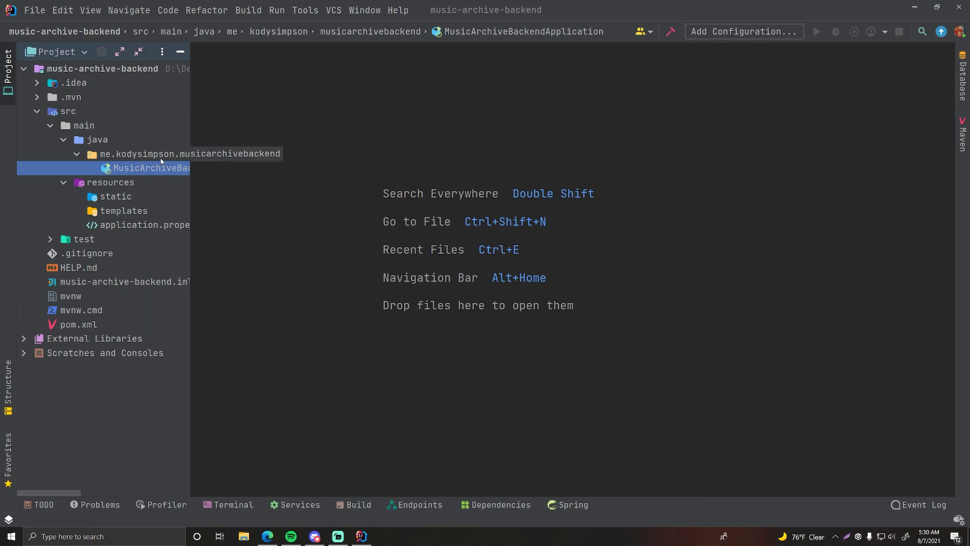
pyautogui.moveTo(271, 233)
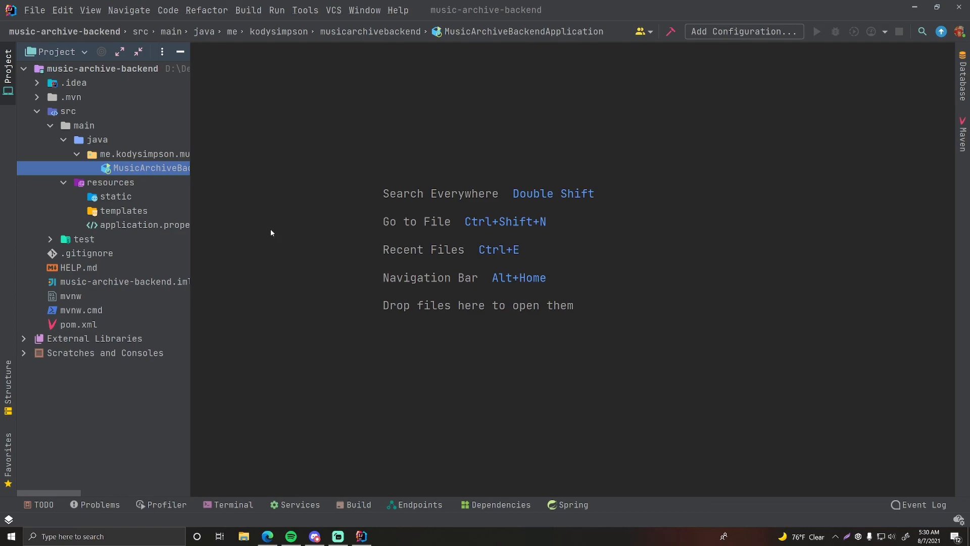